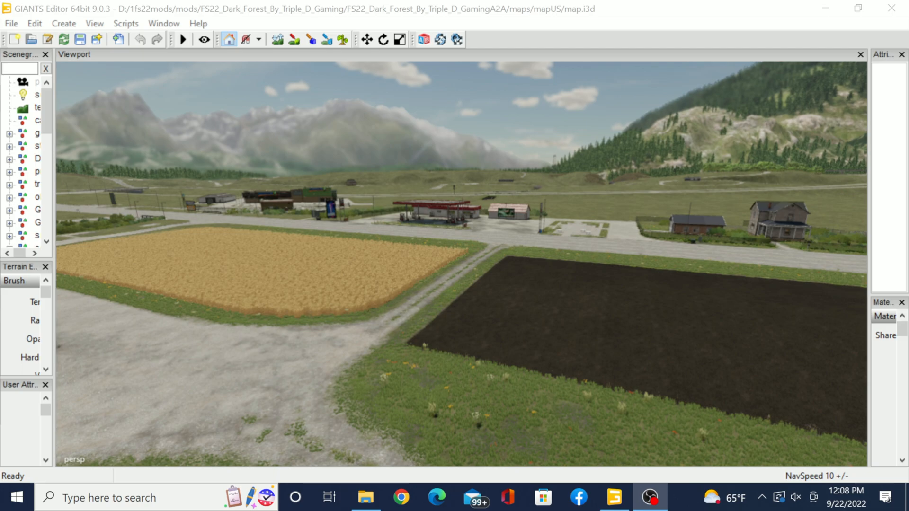
mouse_move(126, 199)
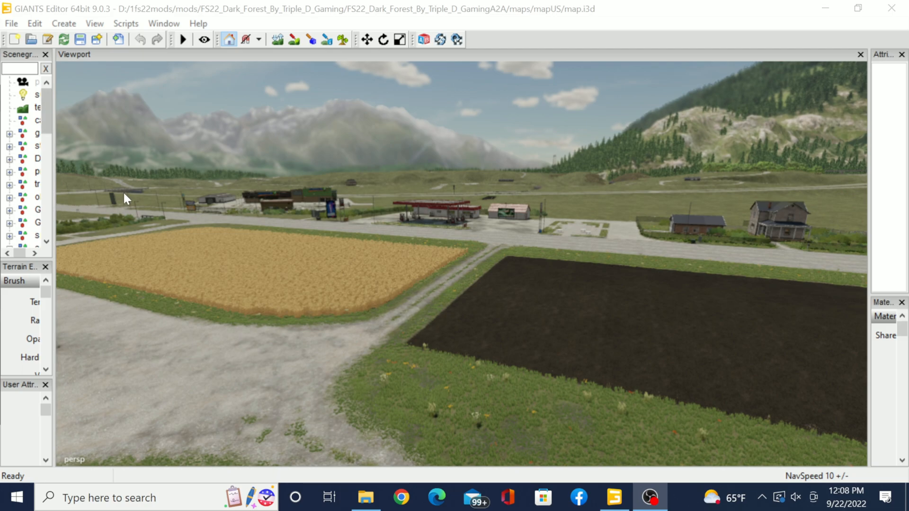
mouse_move(470, 302)
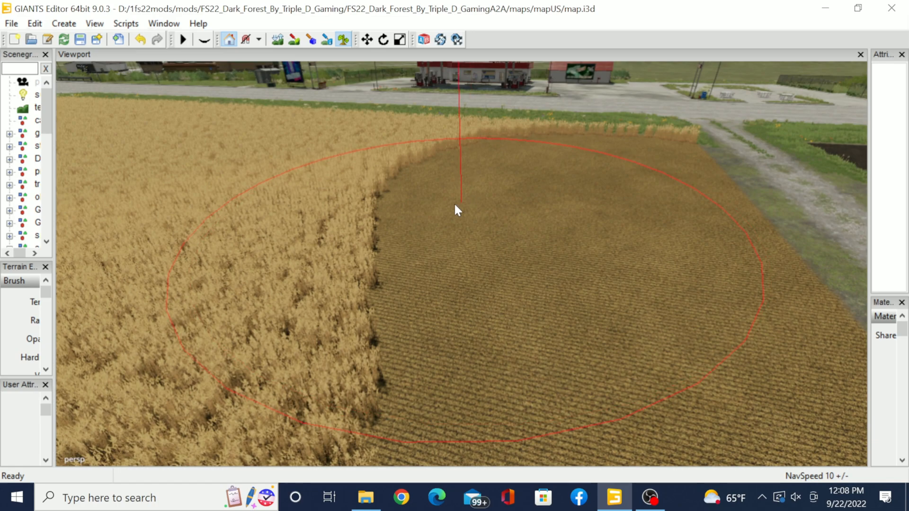
- Switch to foliage paint mode and erase the last strip of wheat at the field's far edge
click(343, 39)
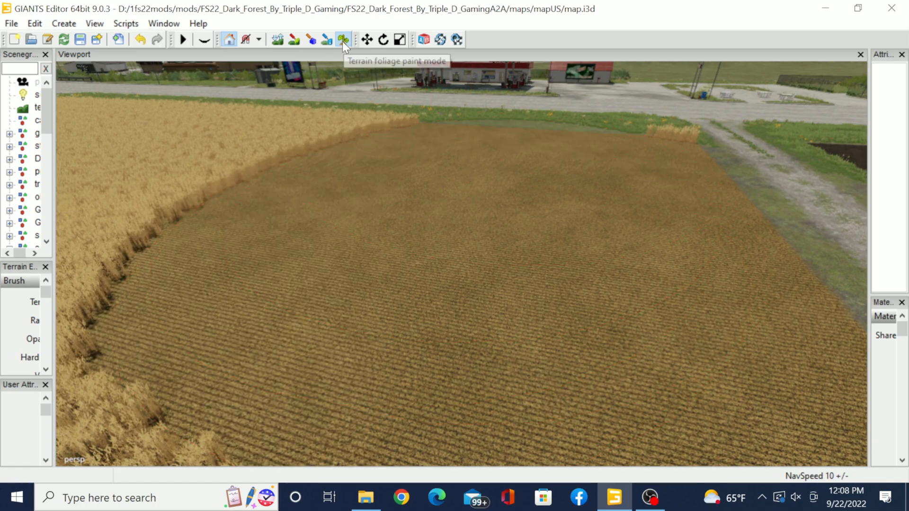
click(342, 39)
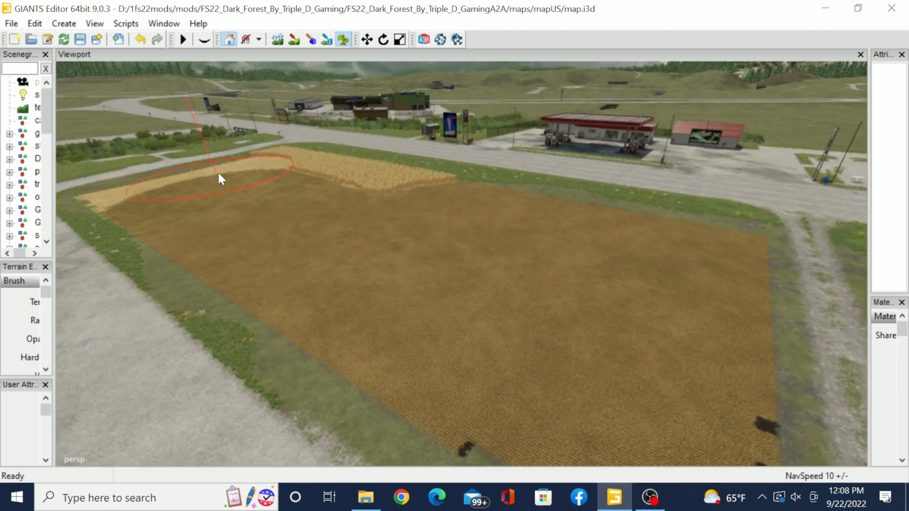
drag(220, 178, 397, 194)
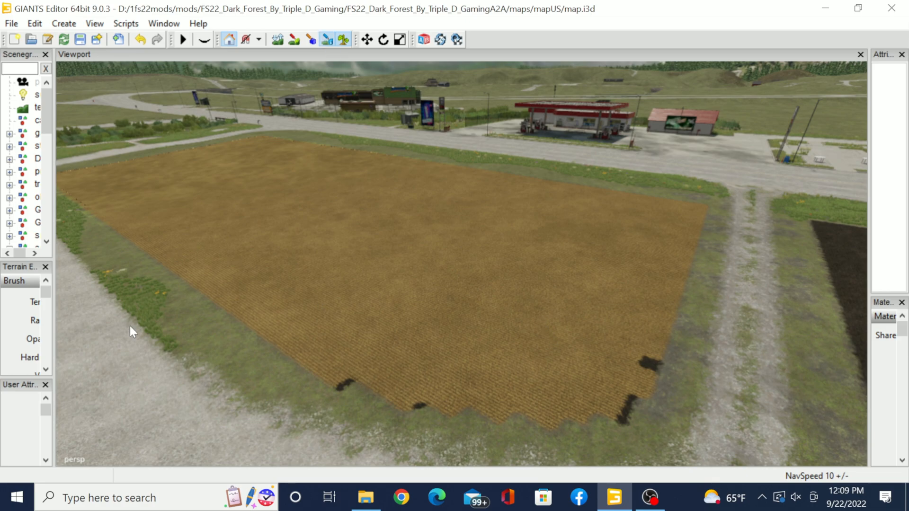
mouse_move(58, 316)
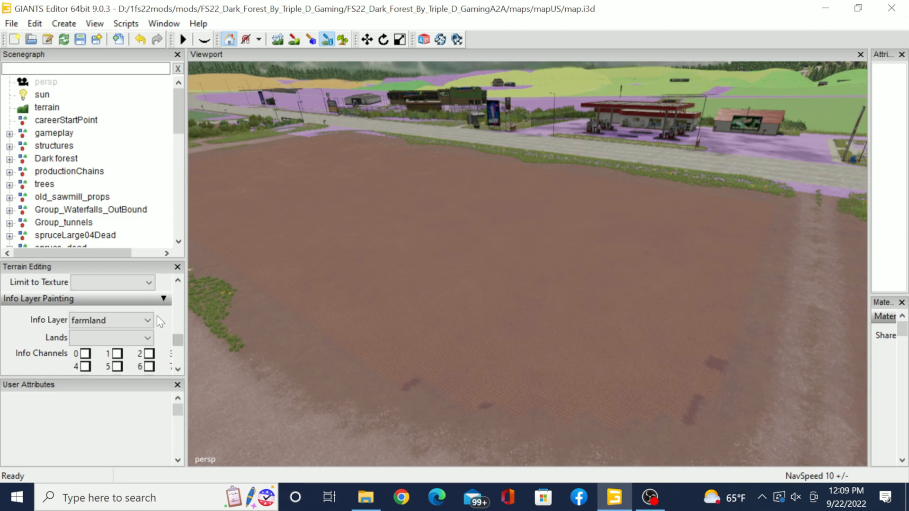
mouse_move(327, 39)
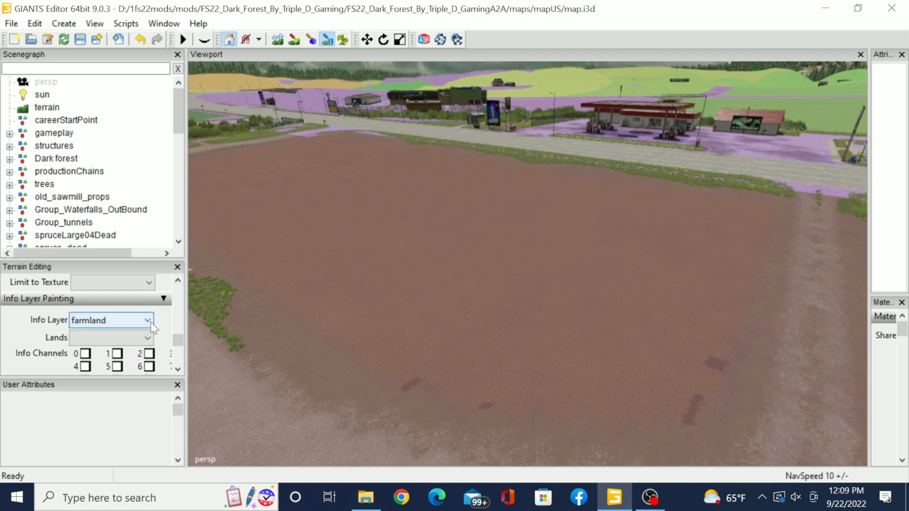
- Pick an entry from the Info Layer list, then choose the foliage layer to paint
click(148, 320)
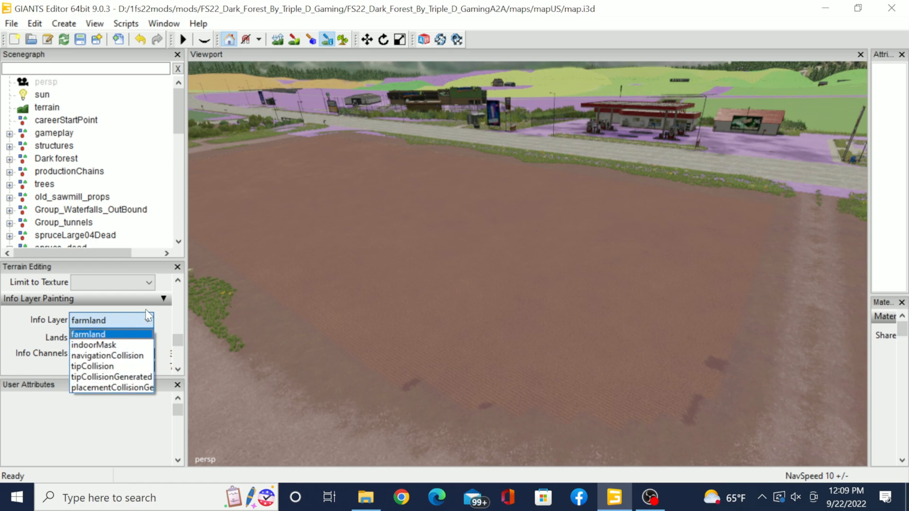
mouse_move(177, 288)
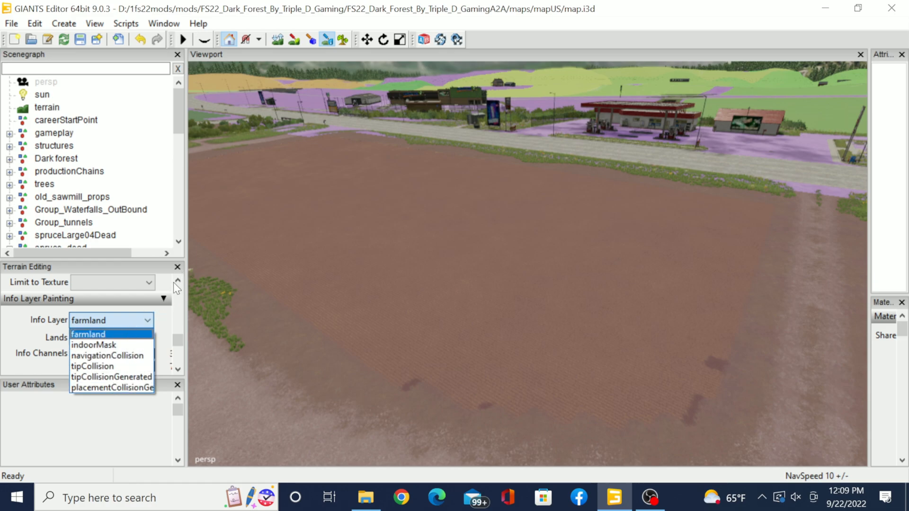
click(87, 334)
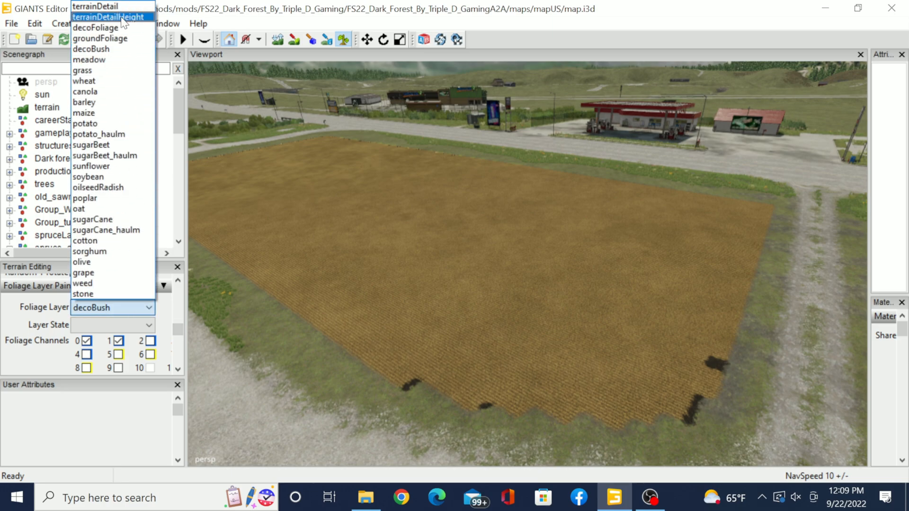
click(95, 6)
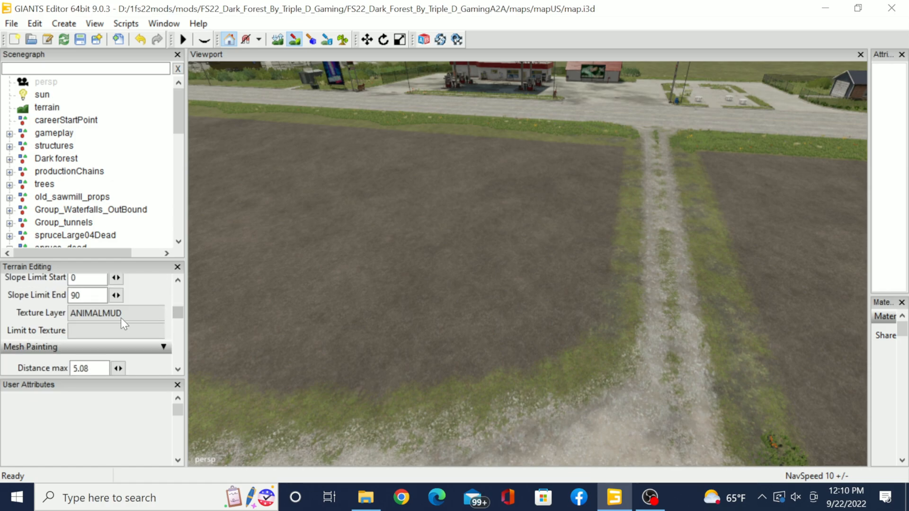
- Set the terrain texture to GRASS and paint over the remaining bare field strip
click(116, 313)
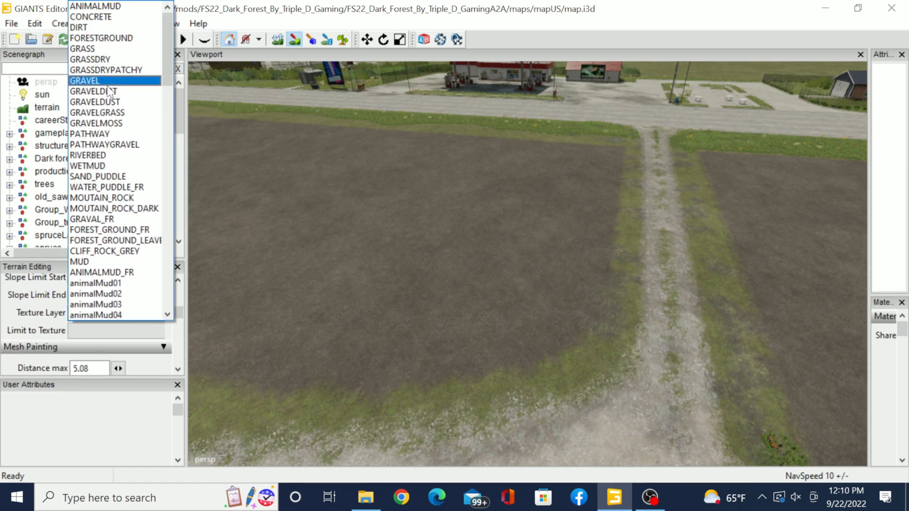
mouse_move(114, 38)
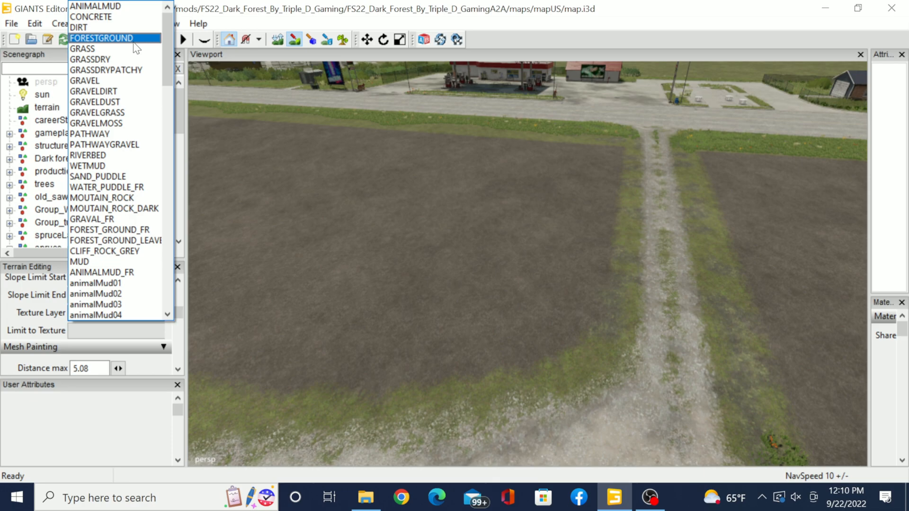
click(83, 48)
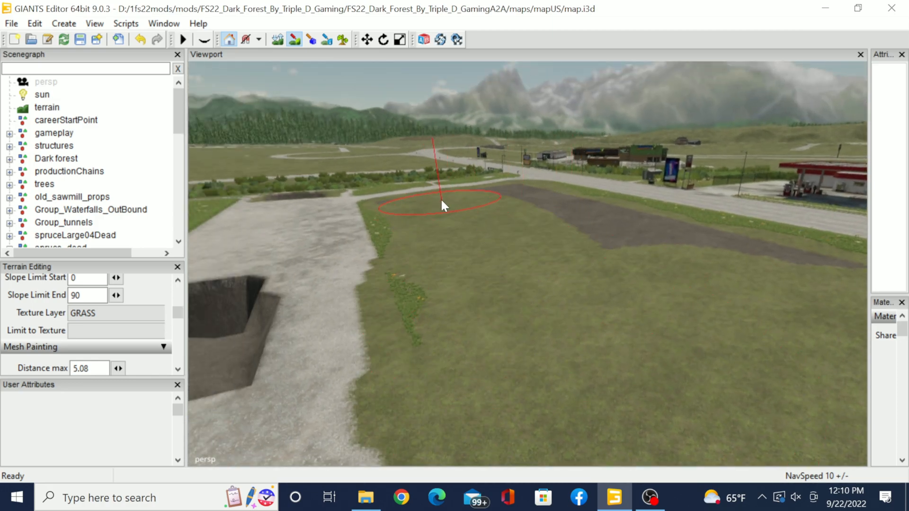
drag(444, 207, 764, 263)
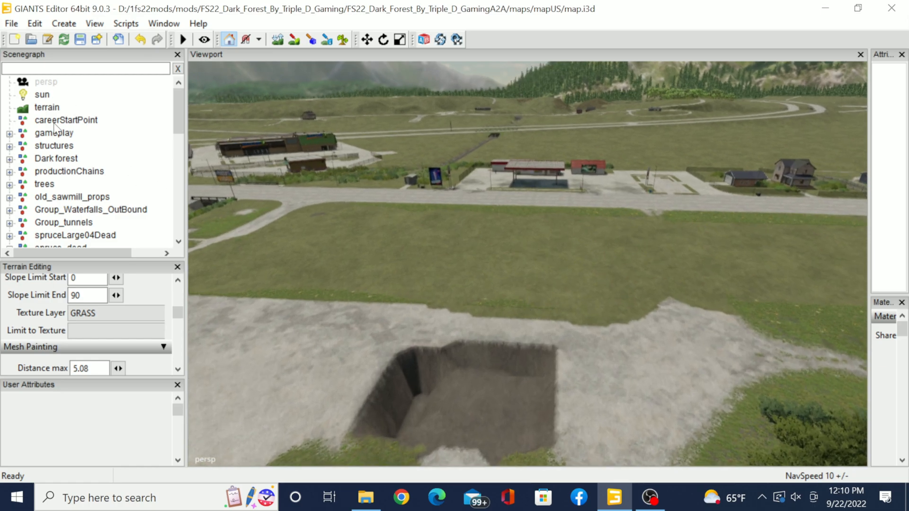
mouse_move(137, 173)
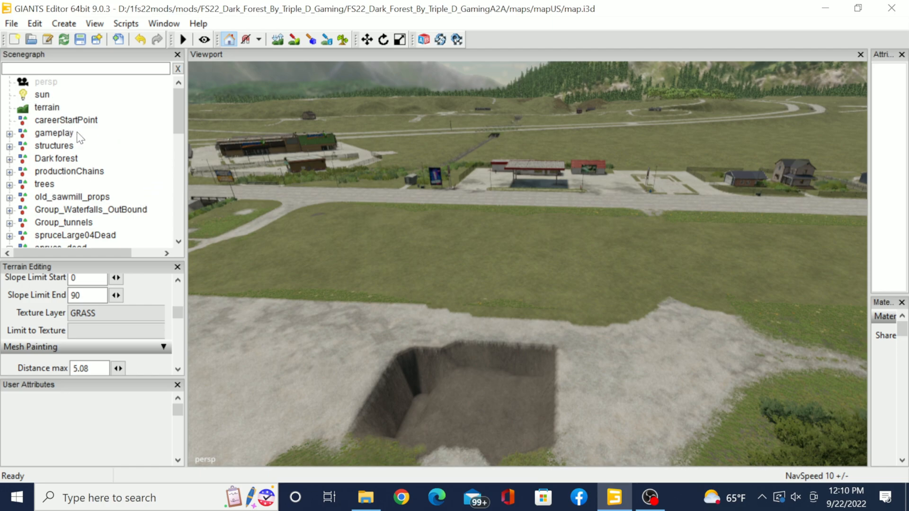
mouse_move(93, 133)
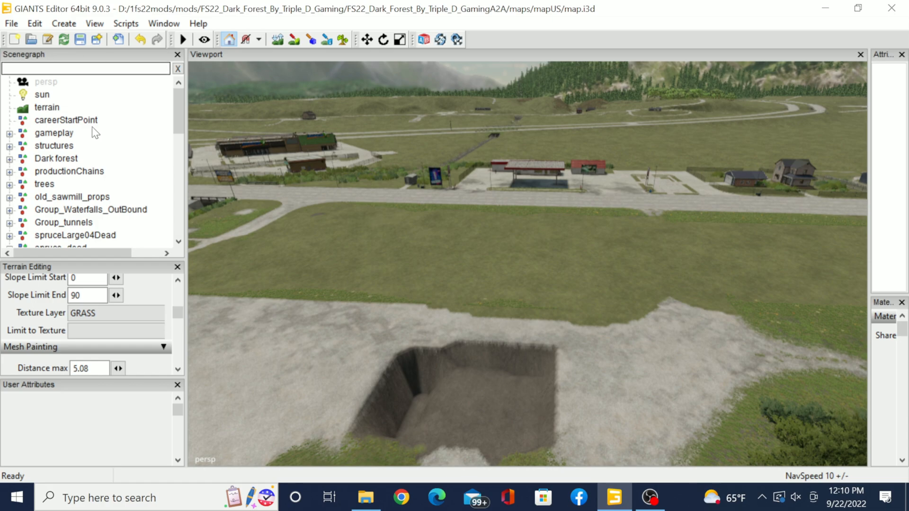
mouse_move(39, 129)
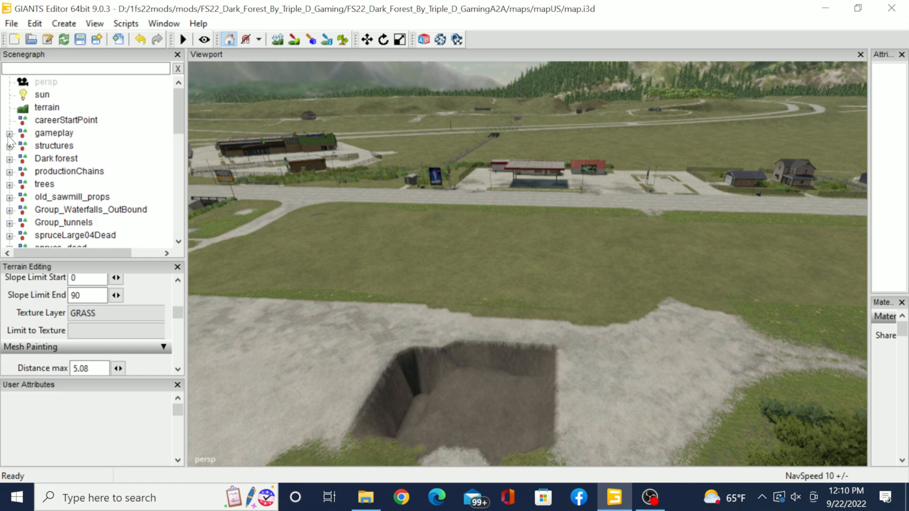
- Expand gameplay > fields, then open field46, field45 and field44 to show their nodes
click(9, 133)
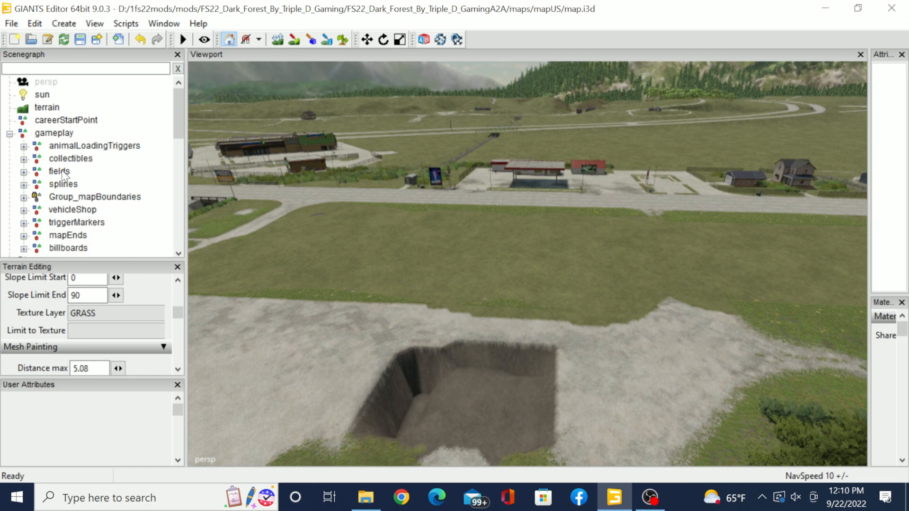
click(59, 172)
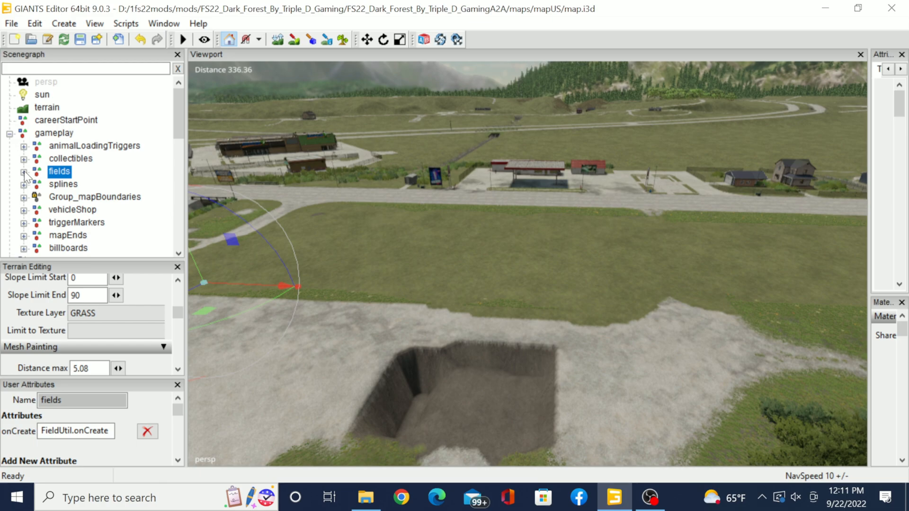
click(26, 172)
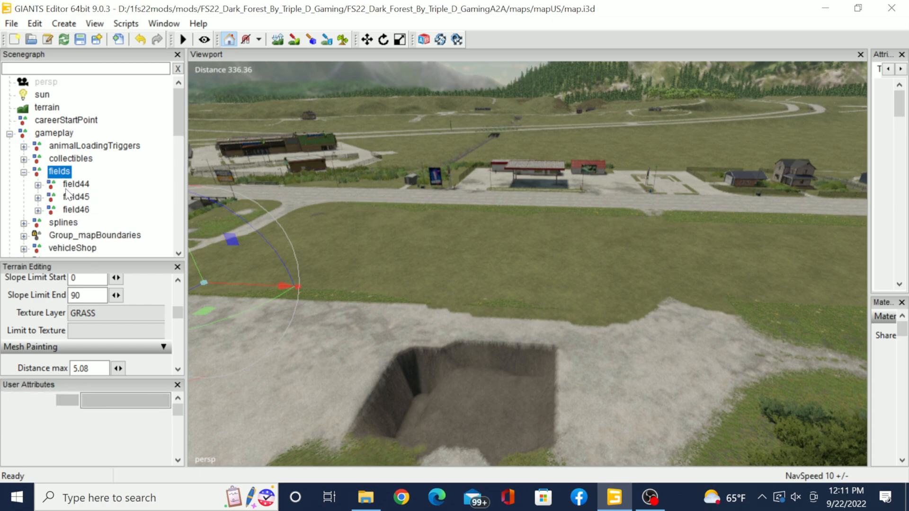
click(75, 184)
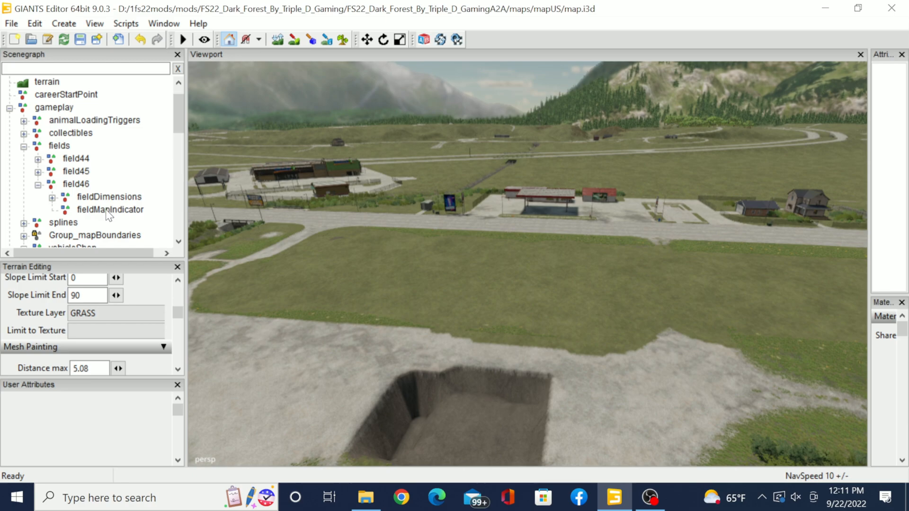
click(111, 210)
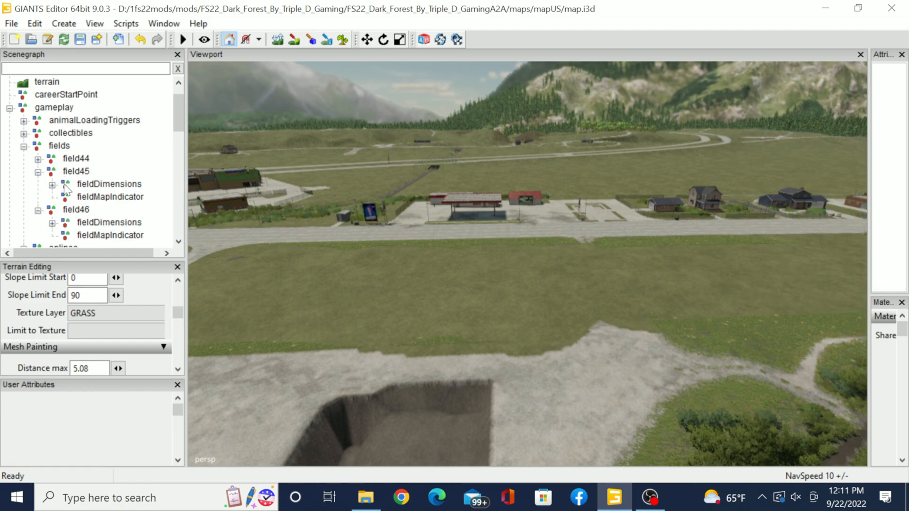
click(111, 197)
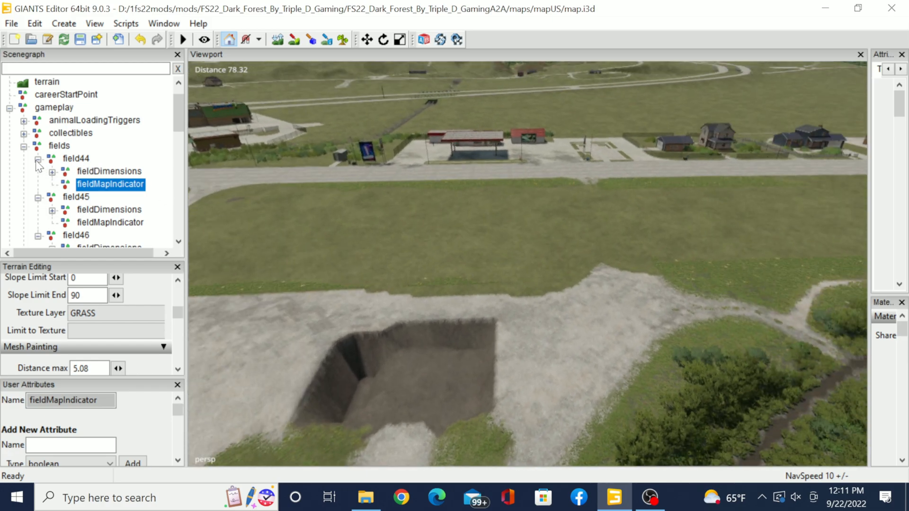
- Collapse field44 and select field46 for deletion
click(39, 158)
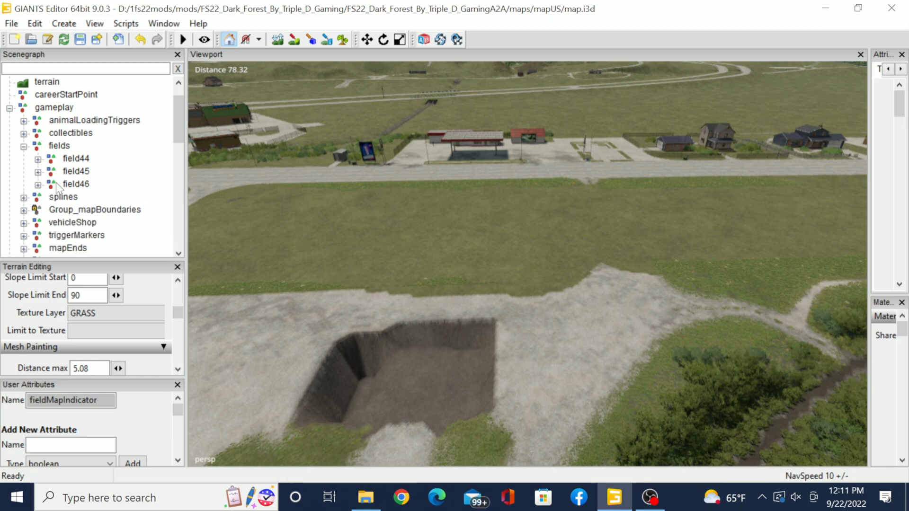
click(75, 184)
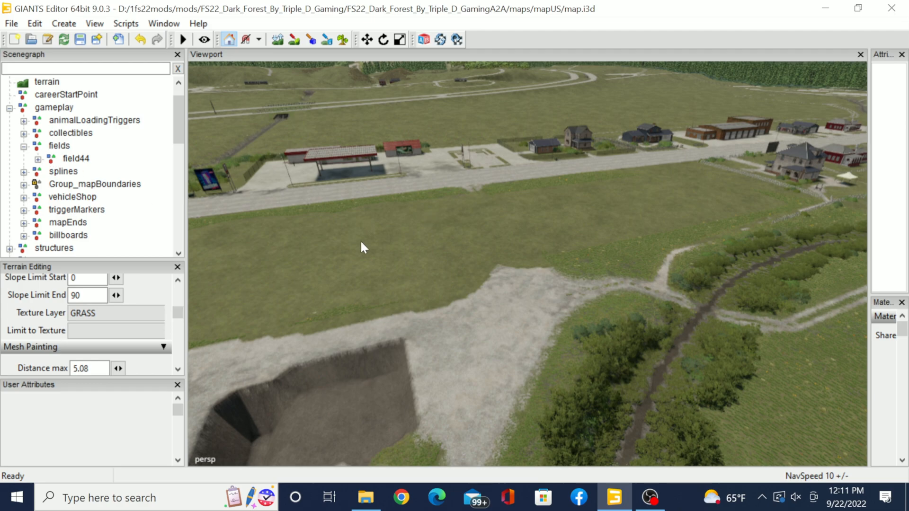
mouse_move(490, 251)
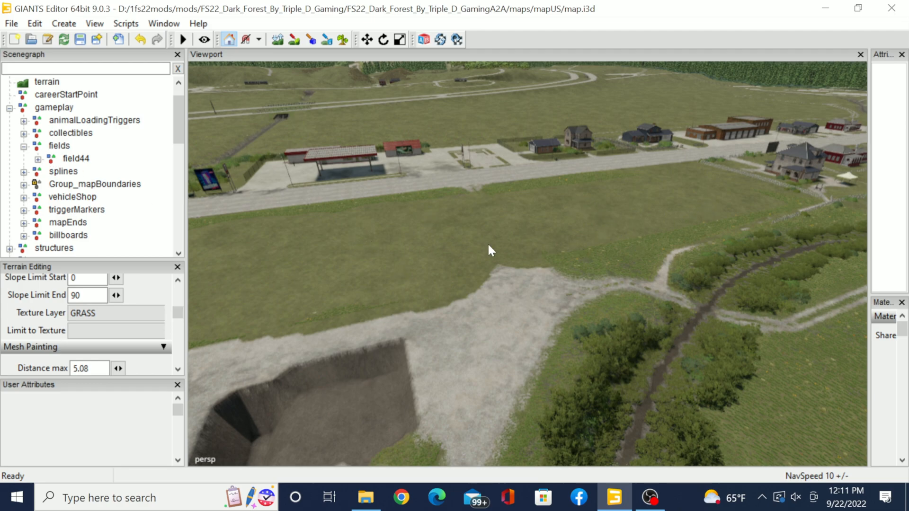
mouse_move(646, 207)
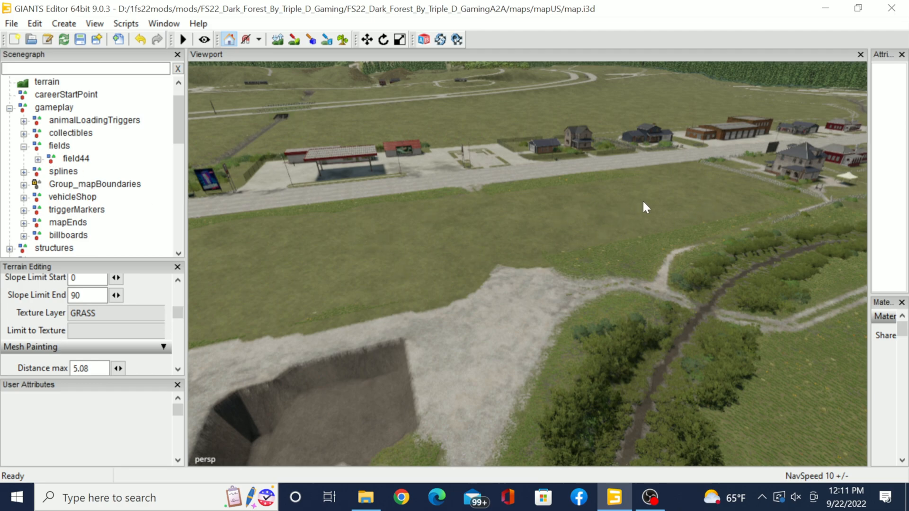
- Save the edited map from the toolbar Save icon
click(87, 68)
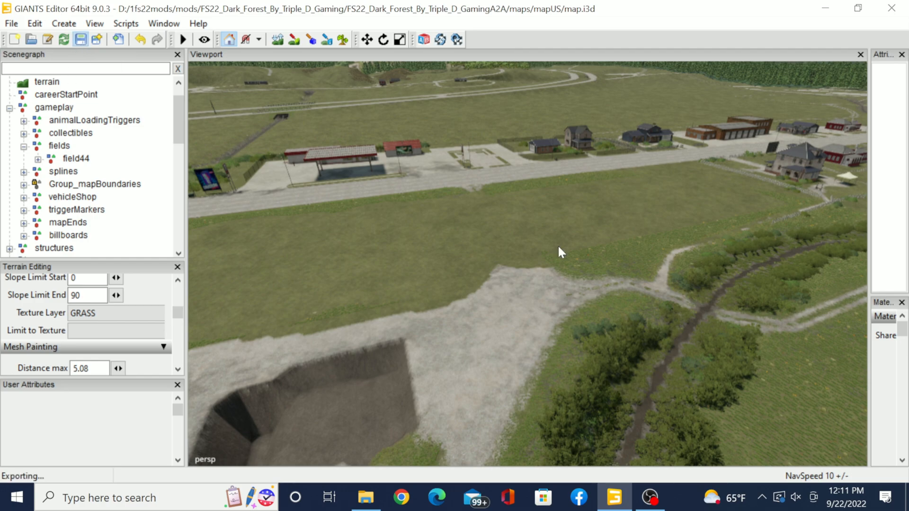
mouse_move(892, 16)
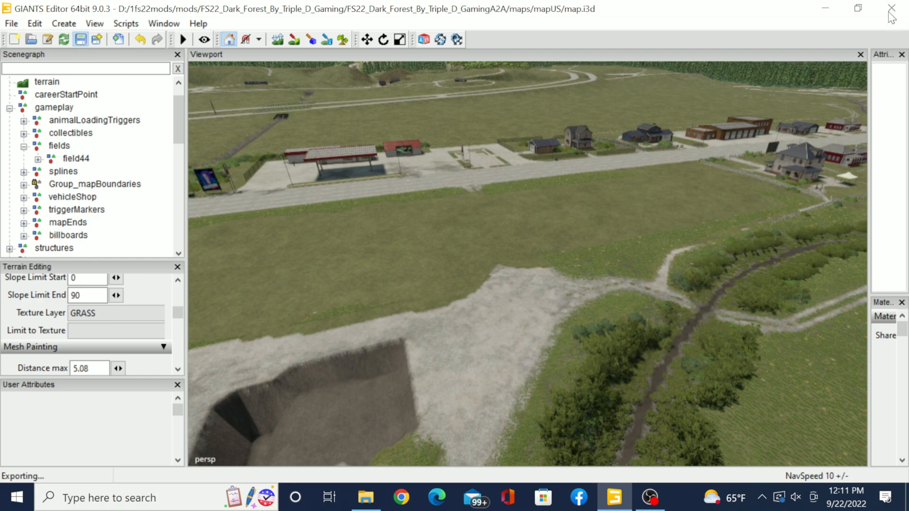
mouse_move(862, 30)
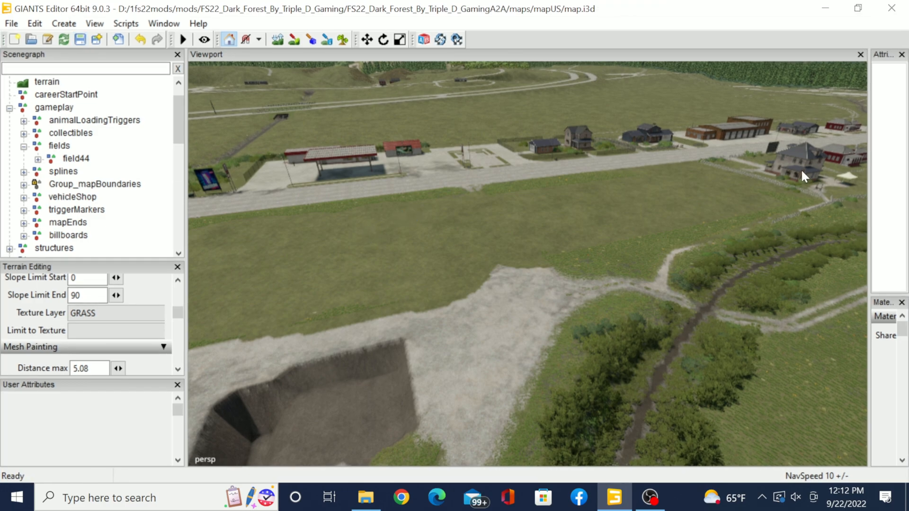
mouse_move(880, 30)
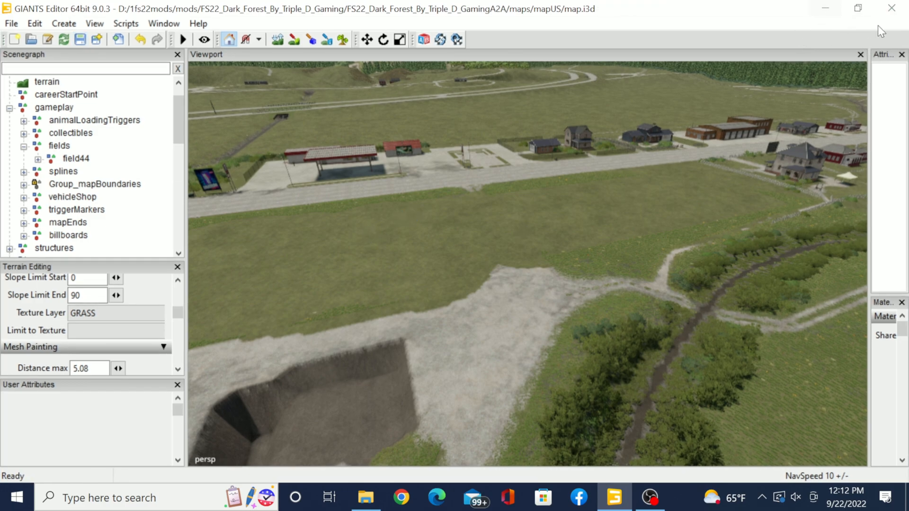
mouse_move(10, 212)
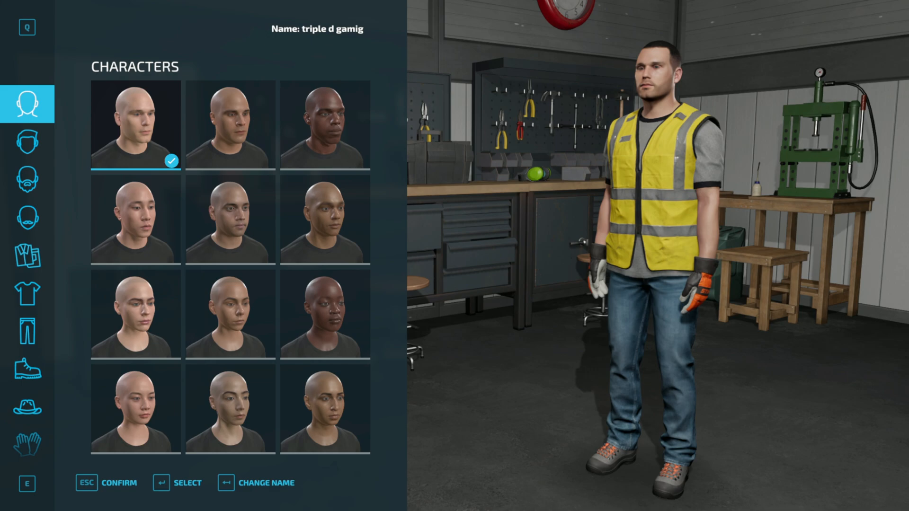
- Confirm the default character with Esc and load into the savegame
key(Escape)
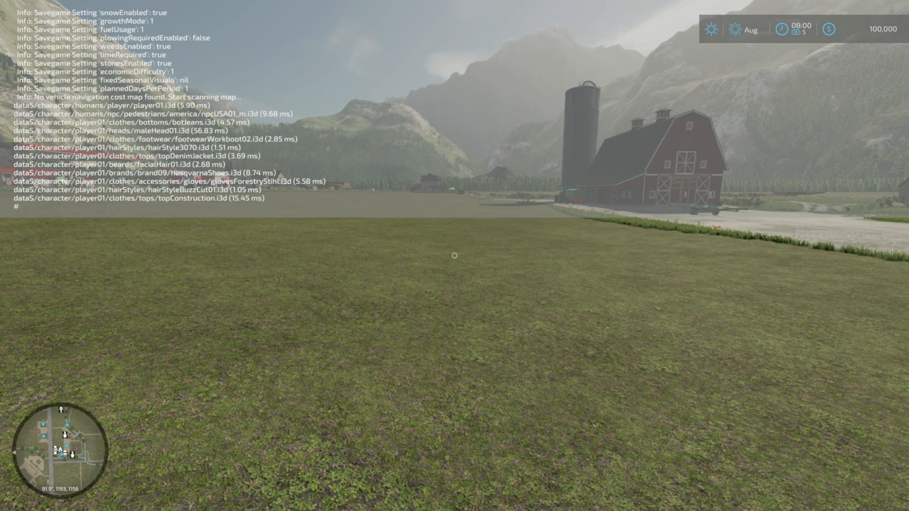
- Enter the console command 'enableAnimalStatesDebugRendering'
text(enableAnimalStatesDebugRendering)
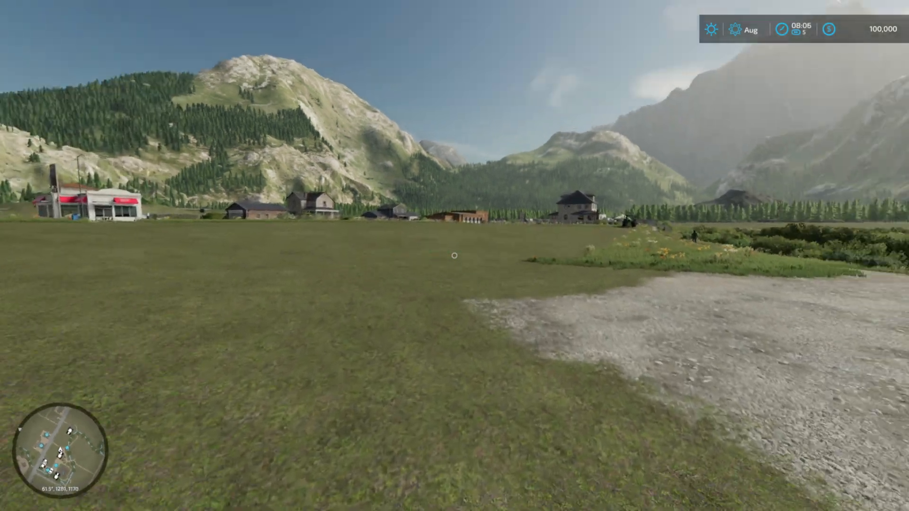
mouse_move(454, 256)
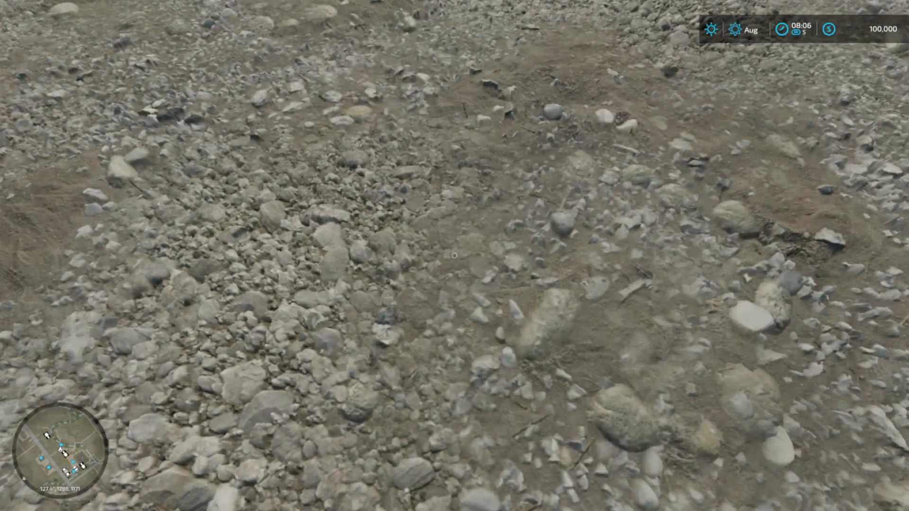